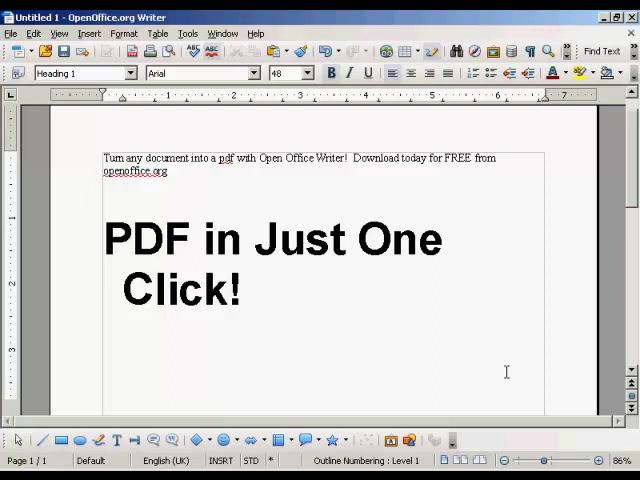
- Export the document directly to PDF, saved as 'Example' in the PDFs folder
left_click(243, 290)
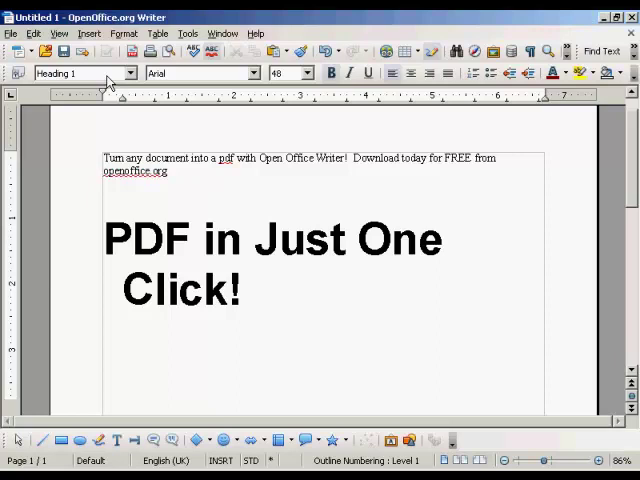
mouse_move(128, 51)
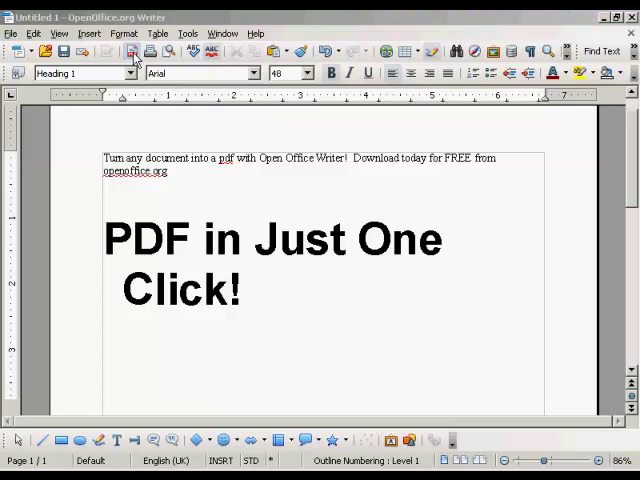
left_click(128, 51)
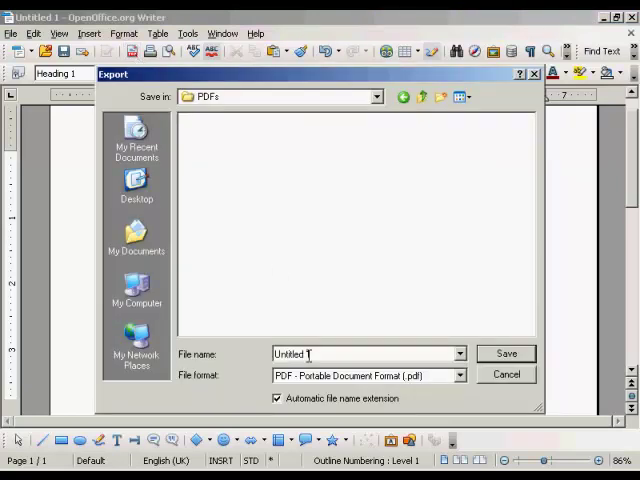
double_click(295, 353)
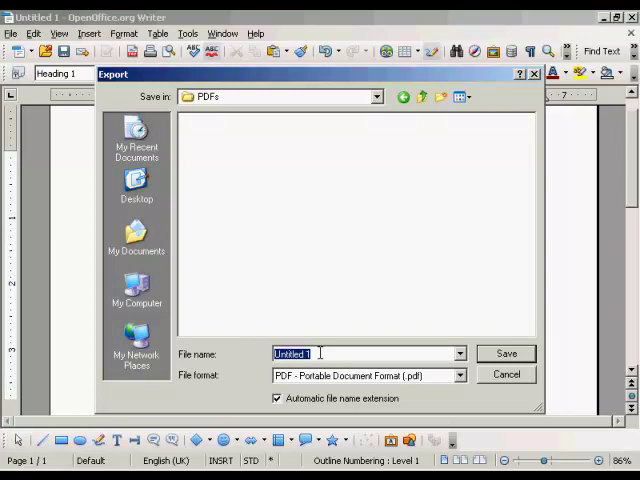
type("Example")
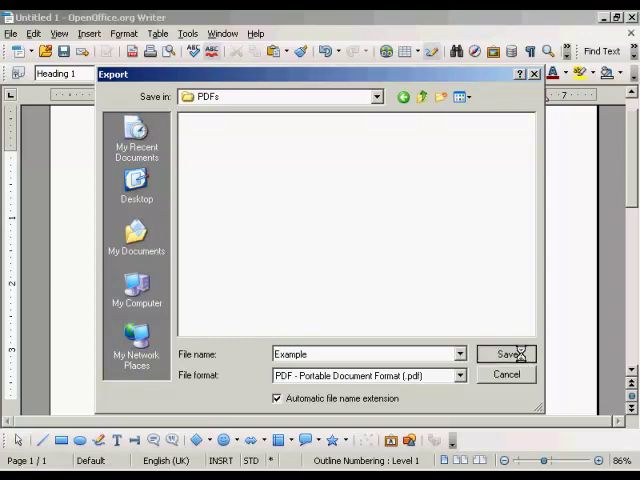
left_click(506, 354)
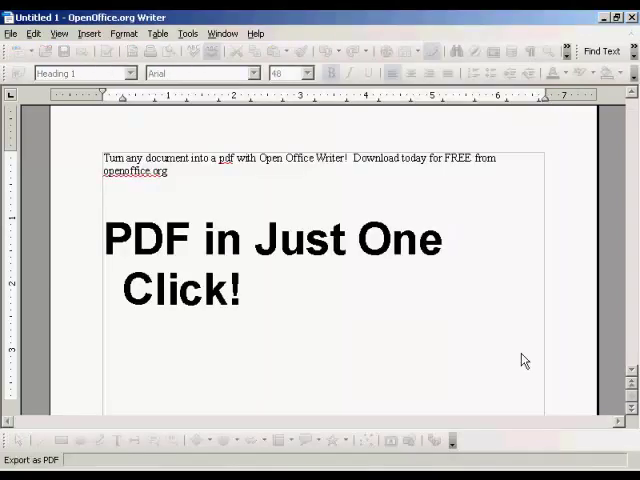
left_click(240, 290)
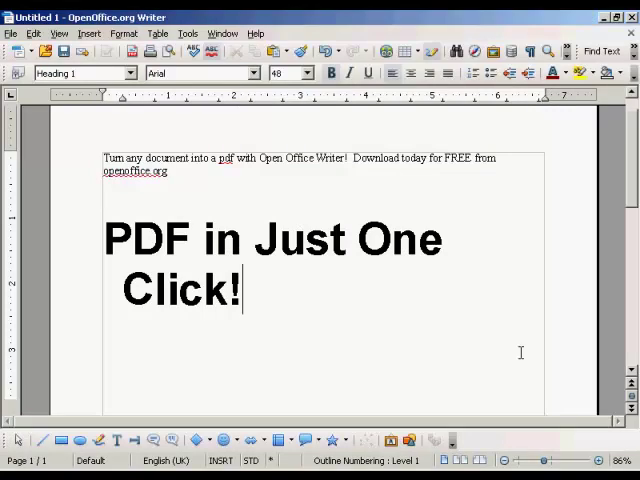